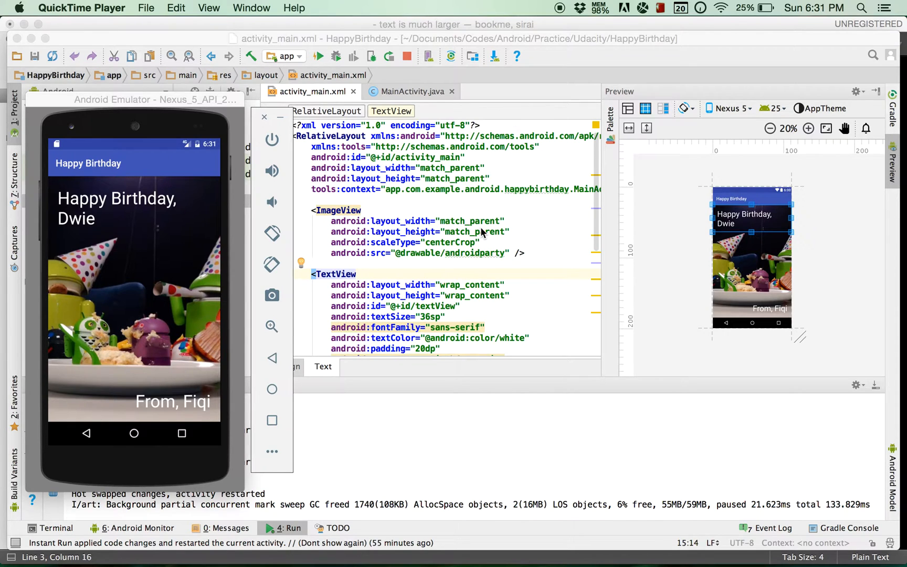
pyautogui.moveTo(491, 180)
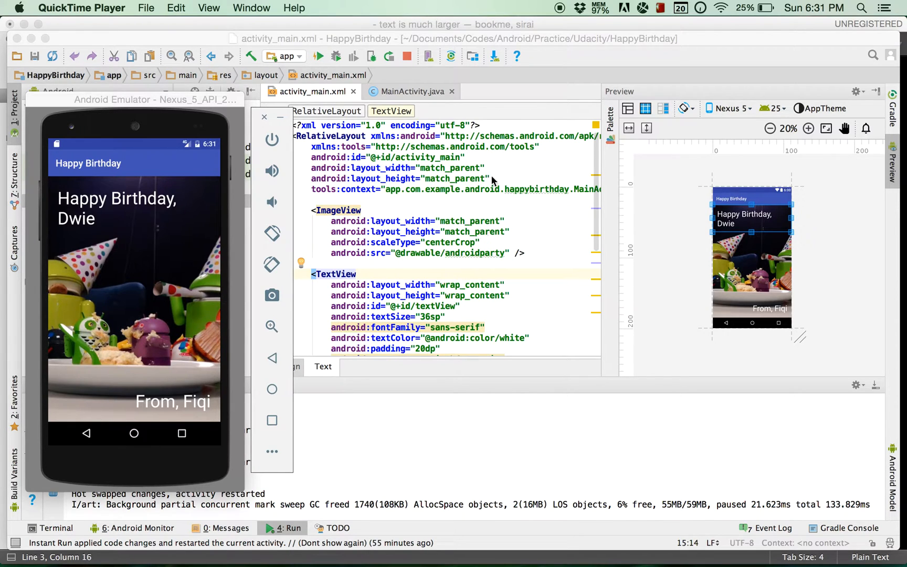
pyautogui.moveTo(472, 191)
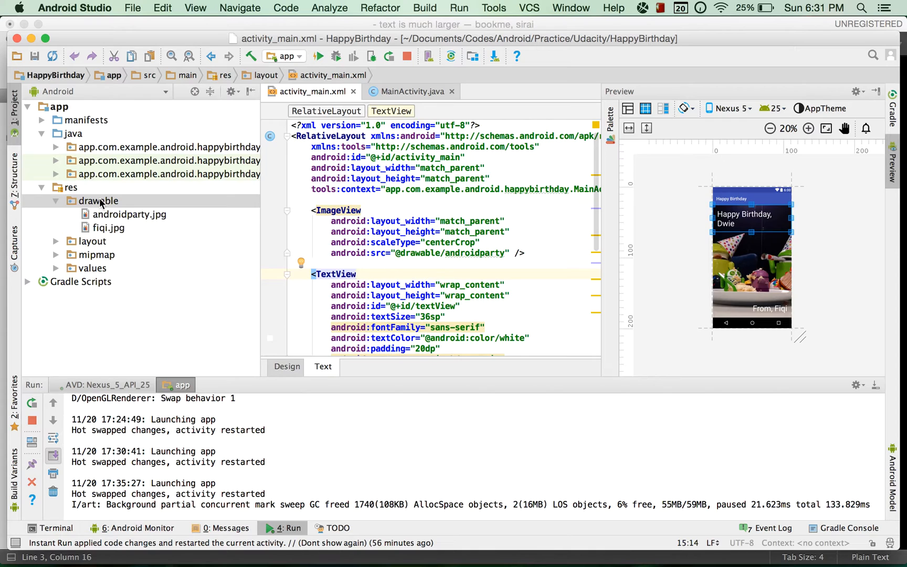
pyautogui.rightClick(98, 200)
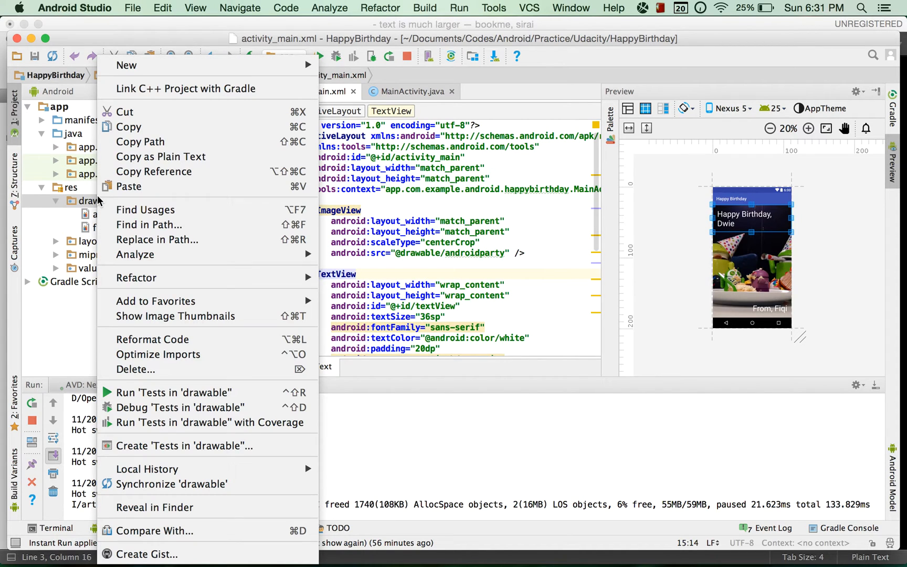
pyautogui.moveTo(396, 258)
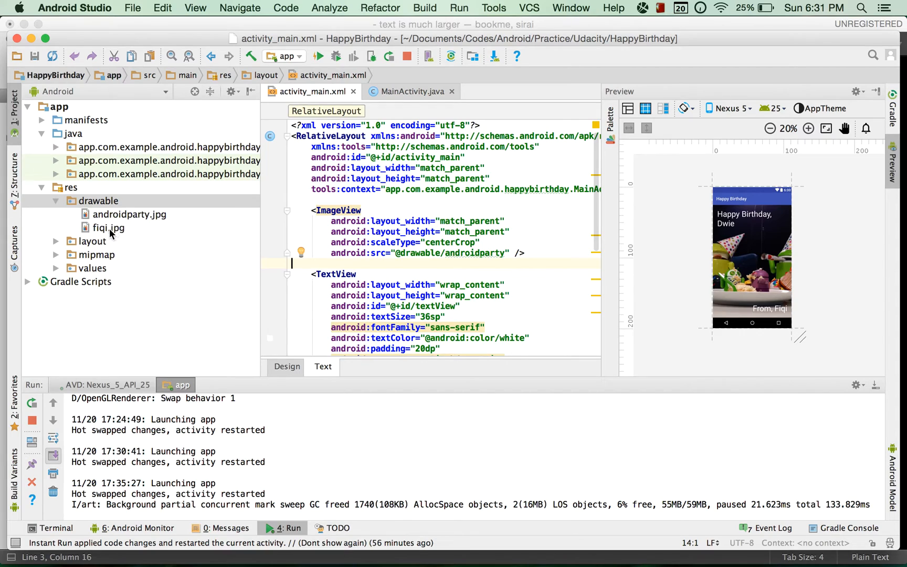
pyautogui.click(107, 228)
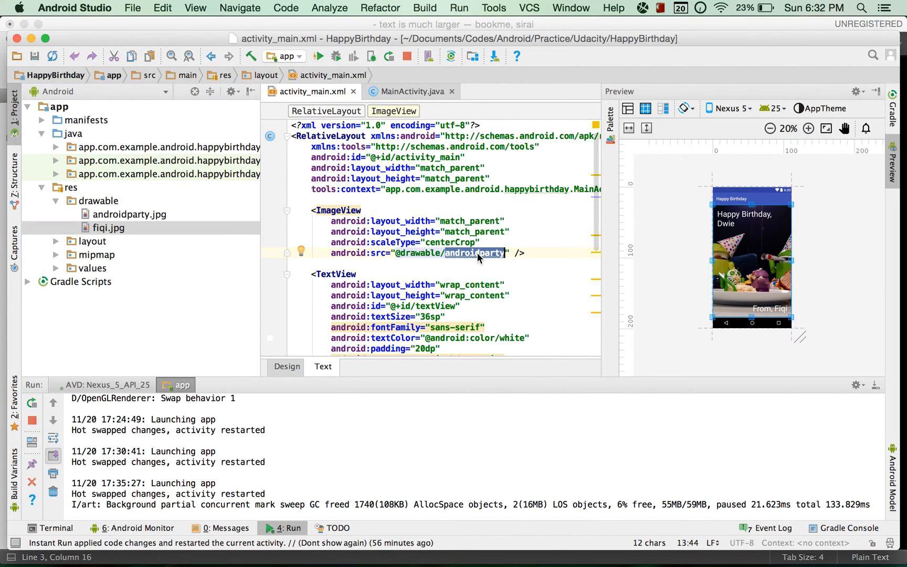
pyautogui.write('fiqi')
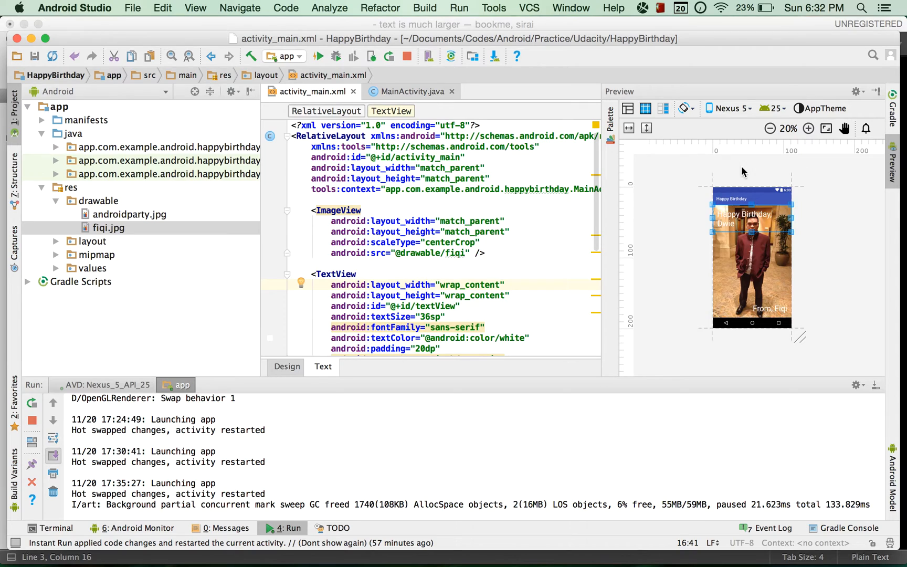
pyautogui.moveTo(748, 255)
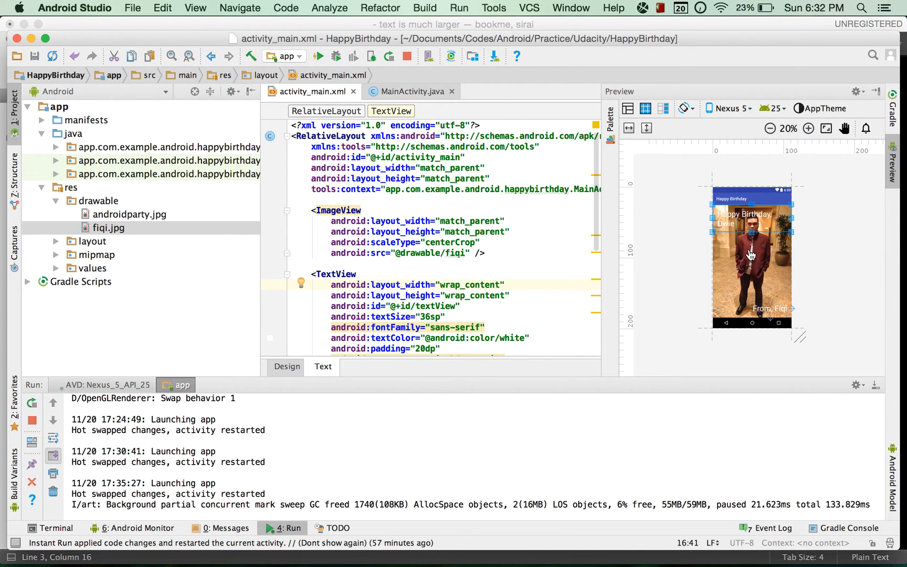
pyautogui.moveTo(690, 285)
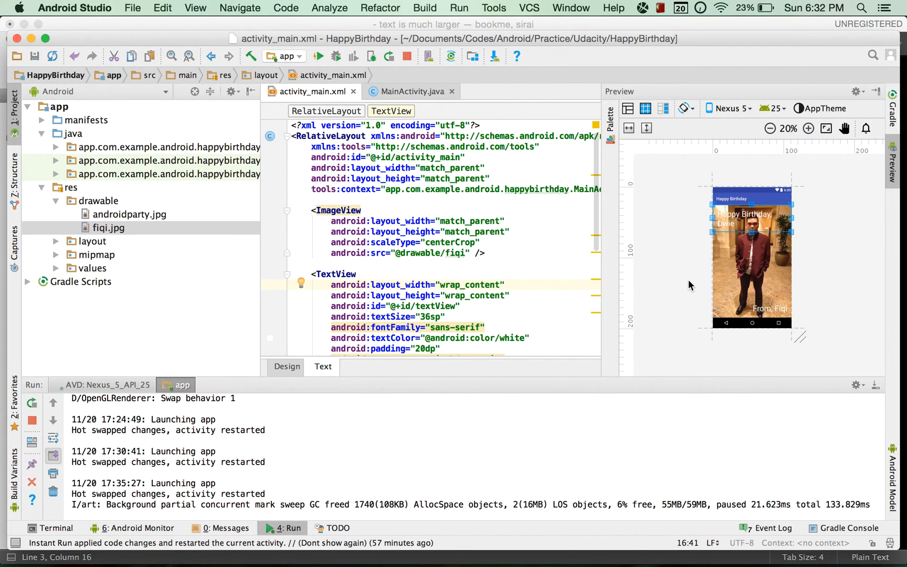
pyautogui.moveTo(800, 258)
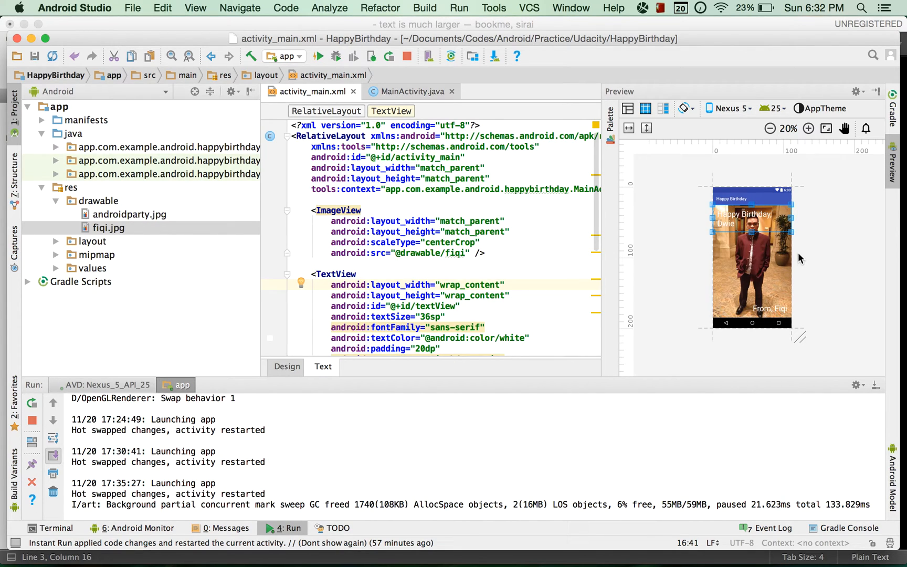
pyautogui.moveTo(279, 228)
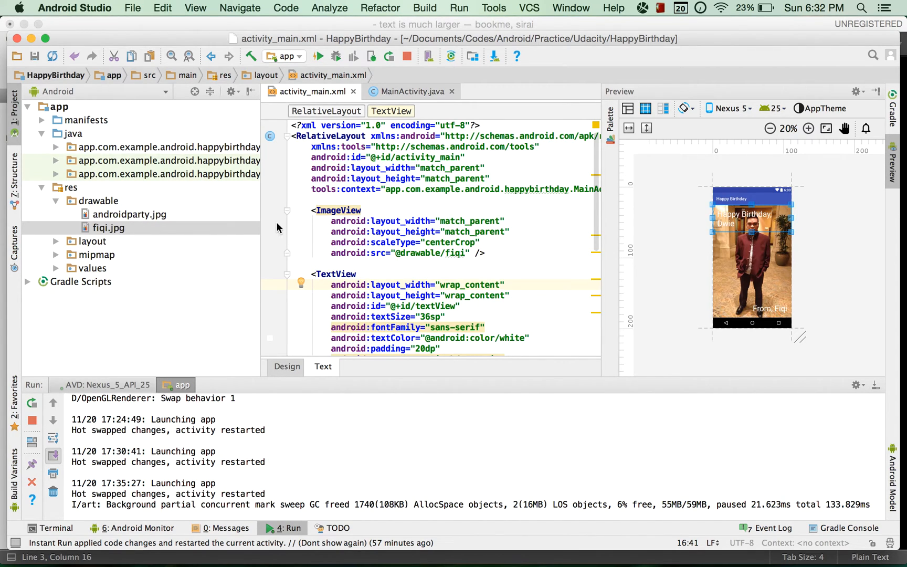
pyautogui.moveTo(278, 228)
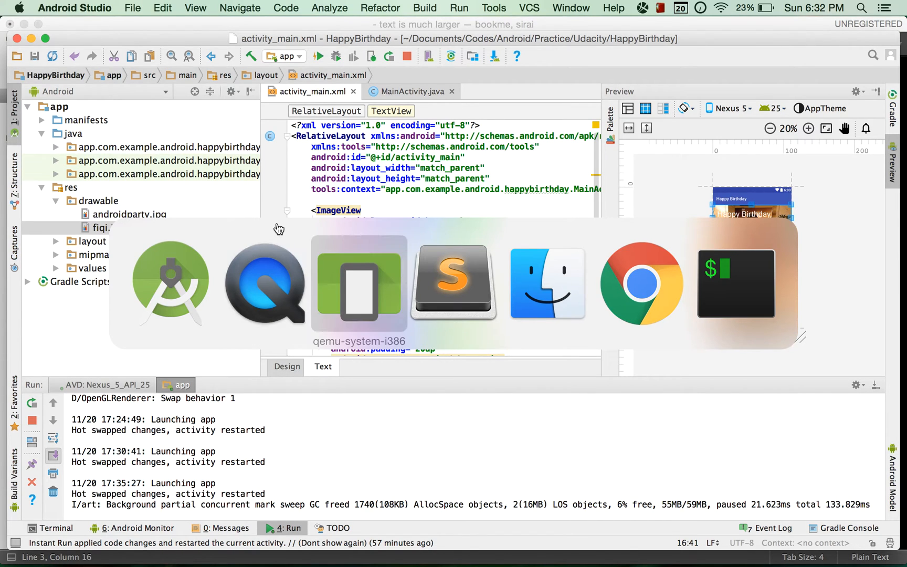
# Return to Android Studio and run the updated HappyBirthday app on the emulator.
pyautogui.click(358, 283)
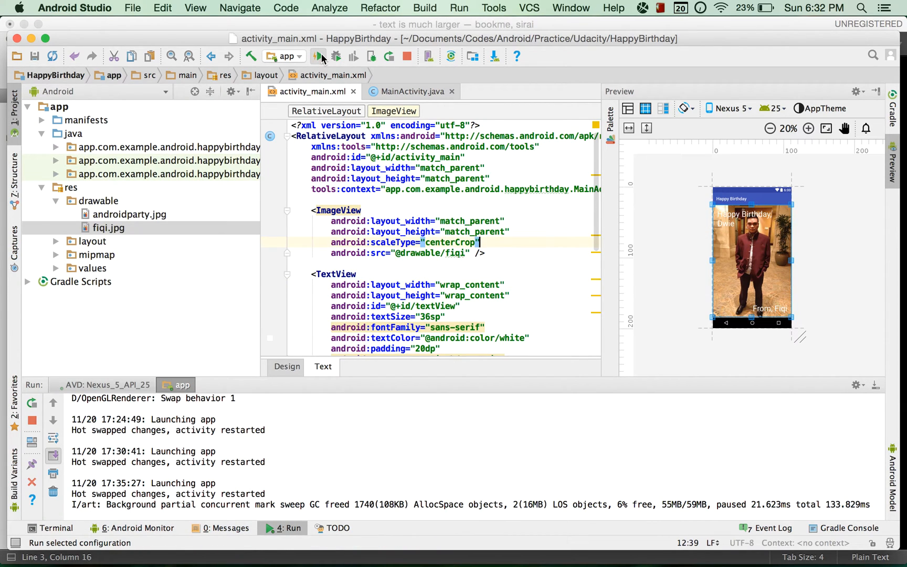
pyautogui.click(317, 56)
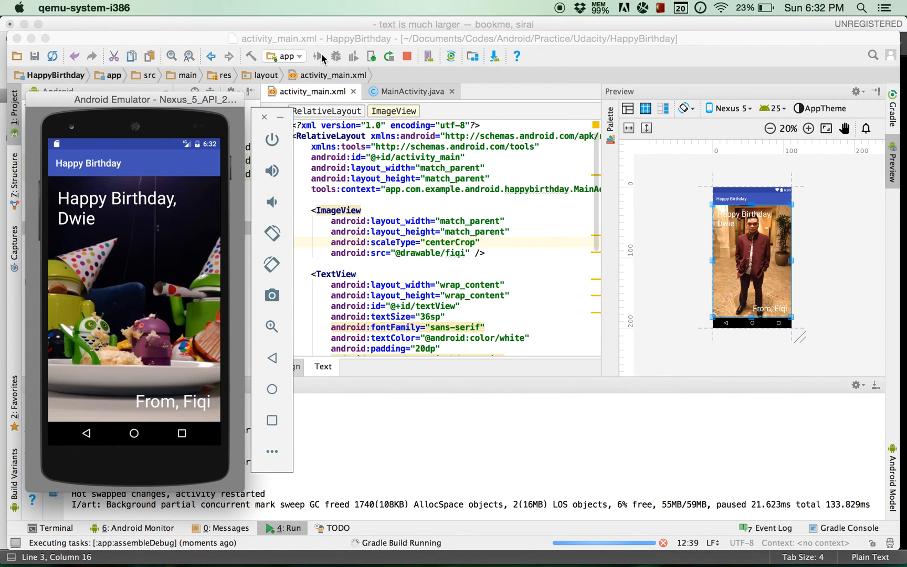
pyautogui.moveTo(454, 301)
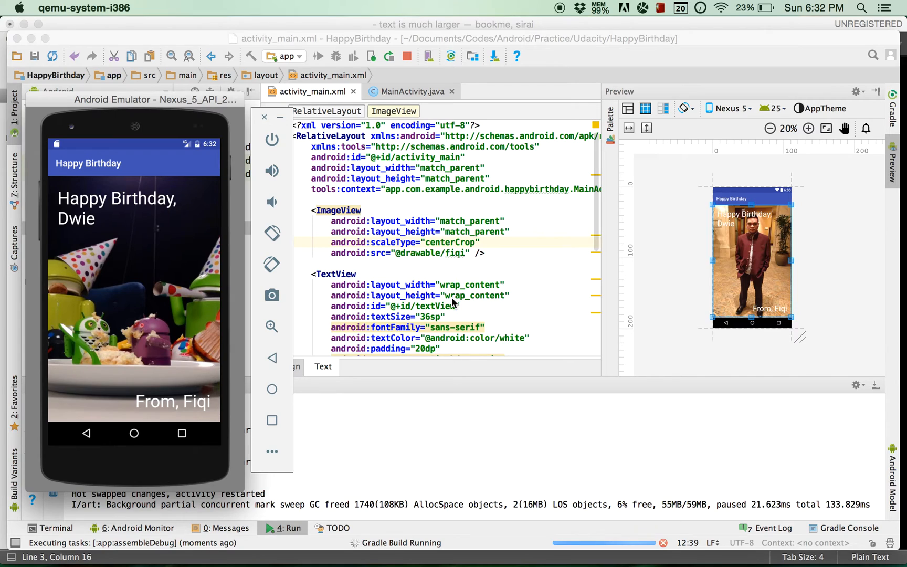
pyautogui.moveTo(386, 243)
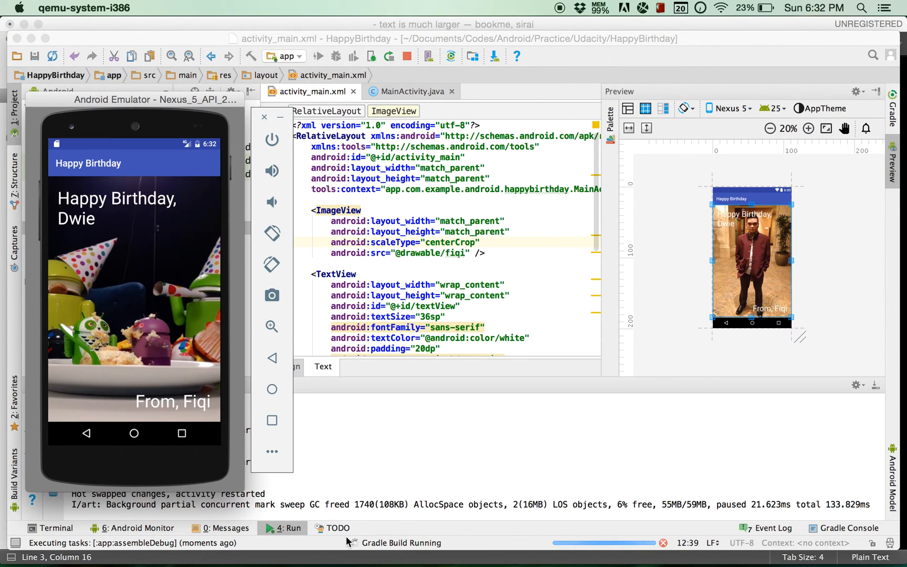
pyautogui.moveTo(386, 533)
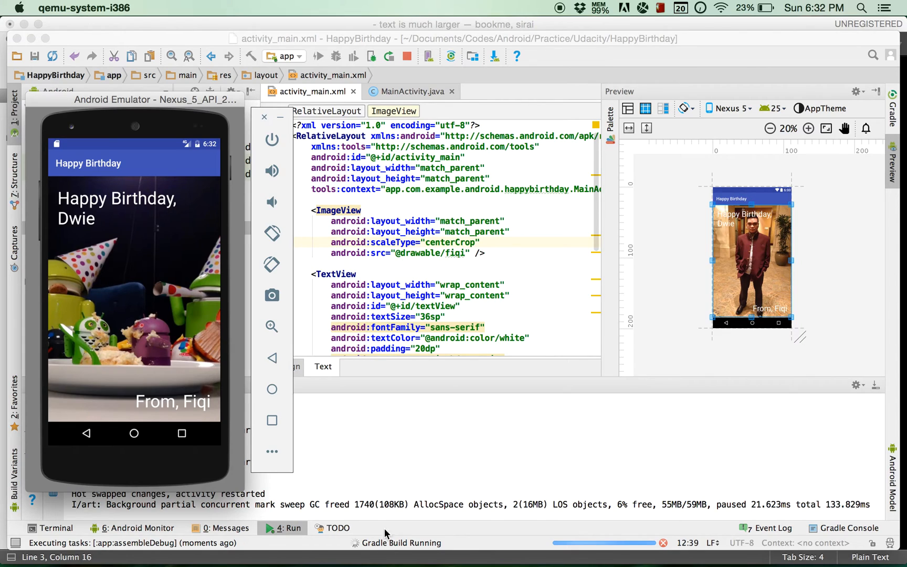
pyautogui.moveTo(350, 542)
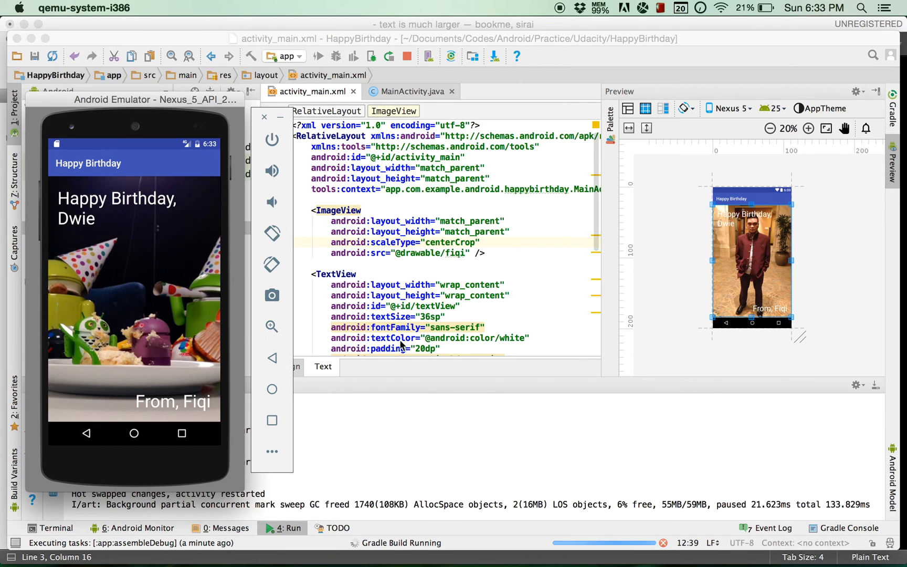
pyautogui.moveTo(380, 433)
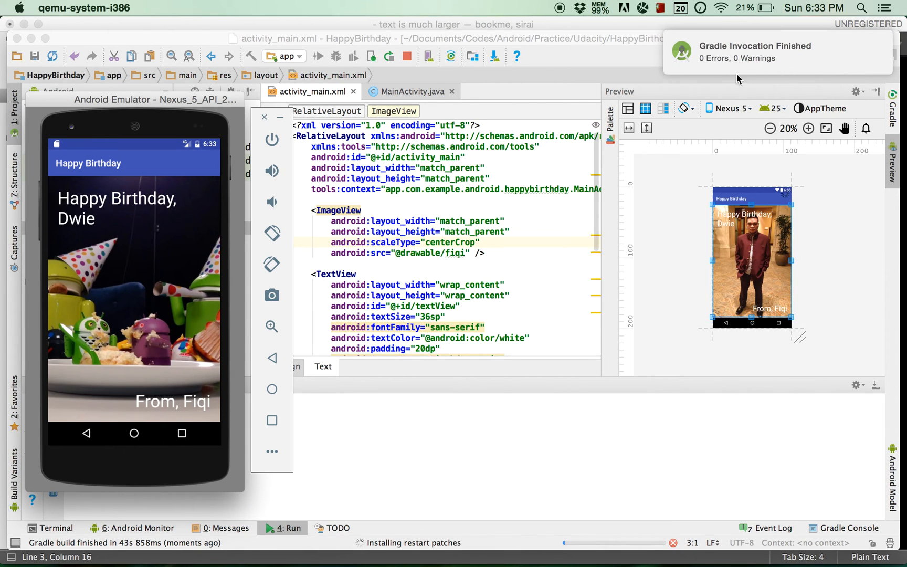
# Dismiss the build notification so Instant Run restarts HappyBirthday with the fiqi photo.
pyautogui.click(319, 55)
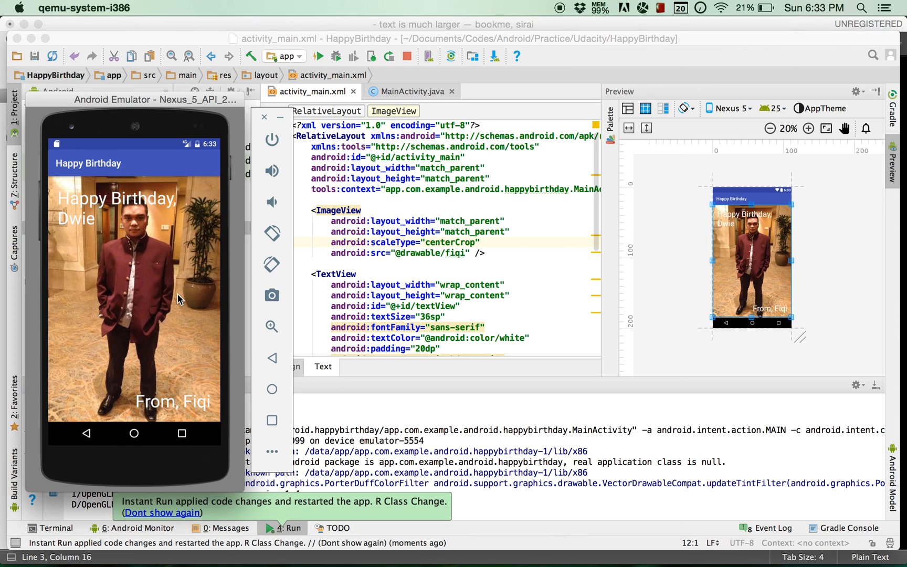
pyautogui.moveTo(463, 268)
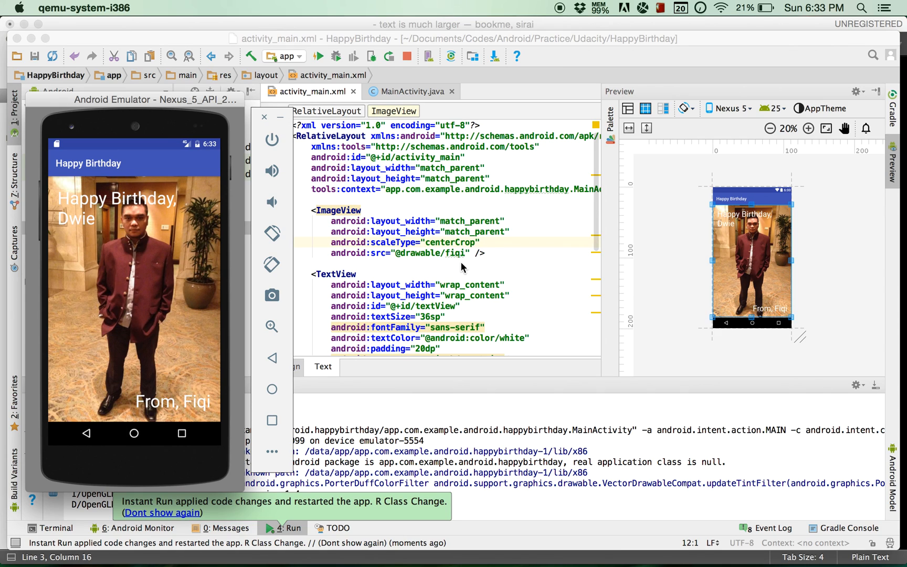
pyautogui.moveTo(550, 10)
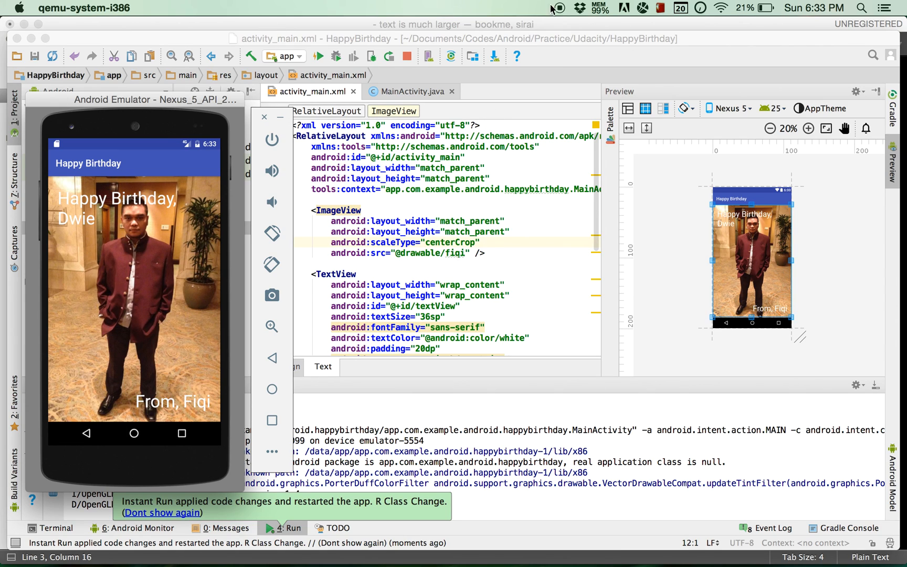